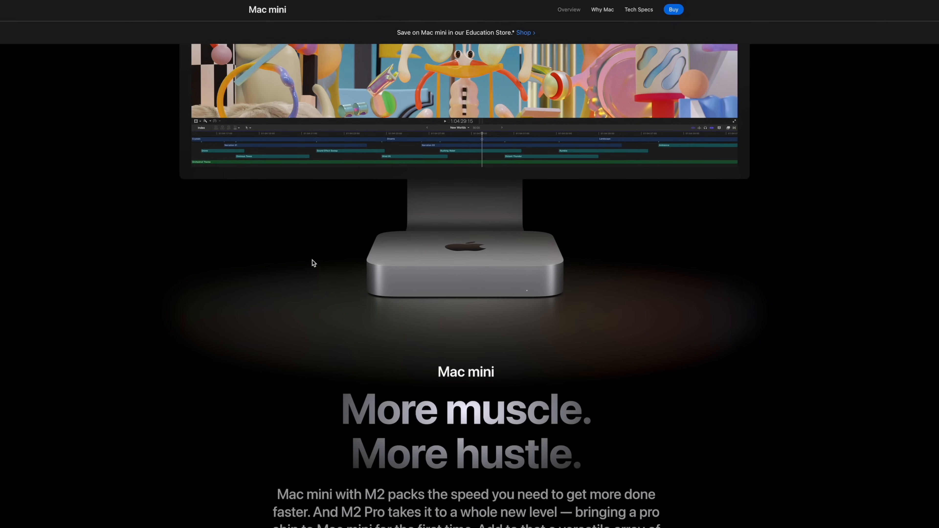
Step: From the Mac mini Buy page, choose the $1,699 M2 Pro model to customise
scroll(up, 3)
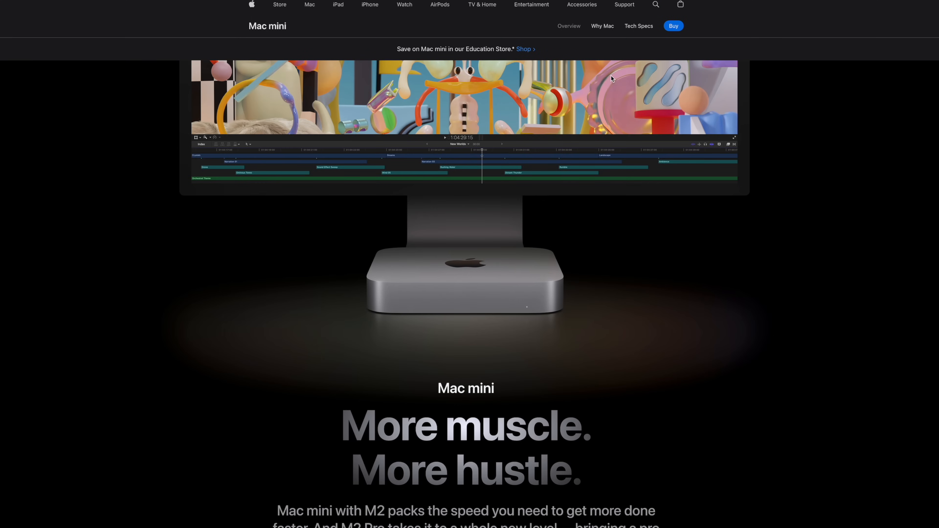
click(673, 26)
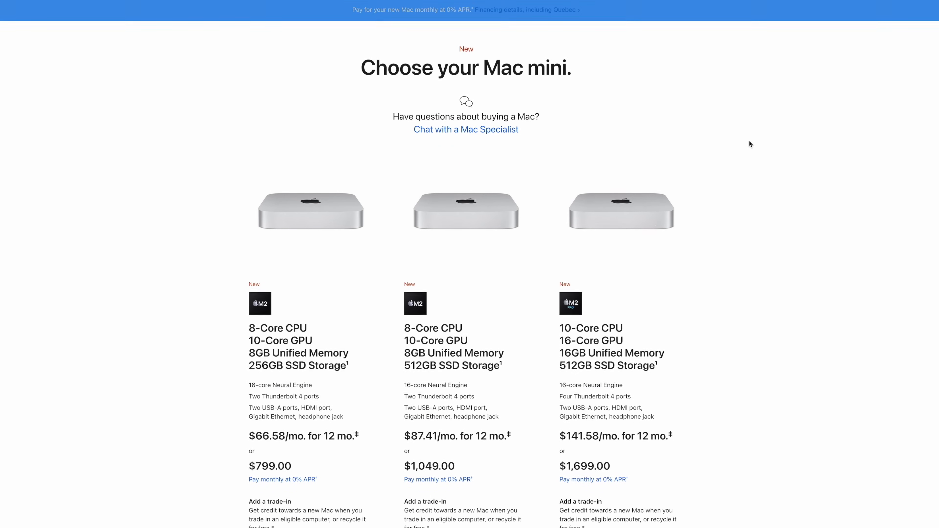
scroll(down, 3)
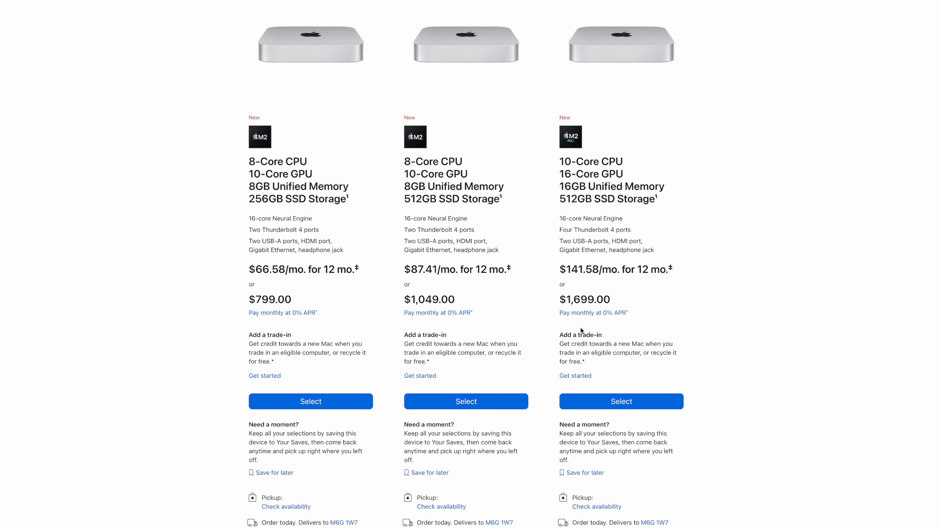
click(622, 401)
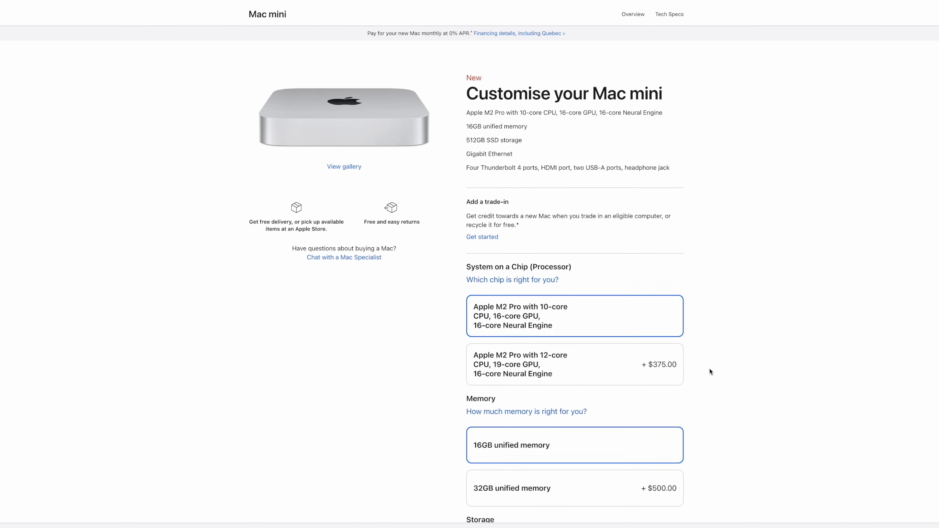
scroll(down, 3)
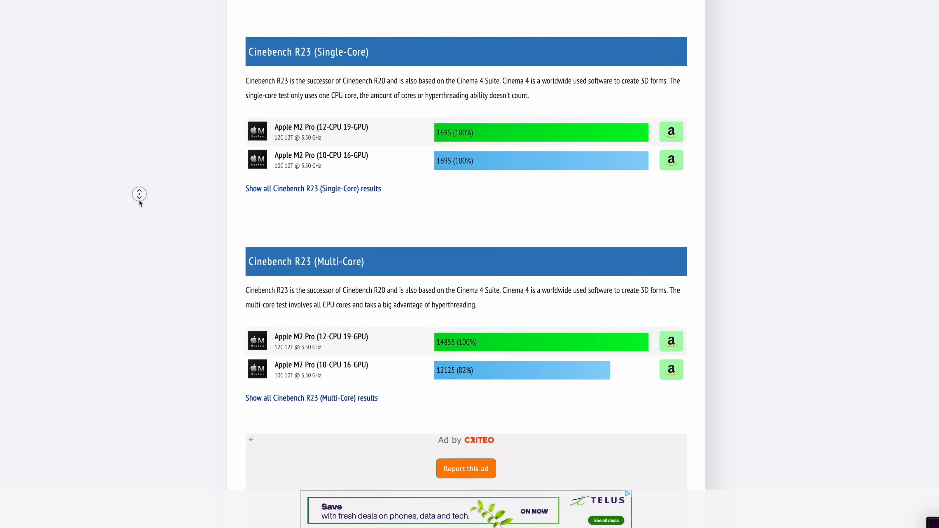
scroll(down, 3)
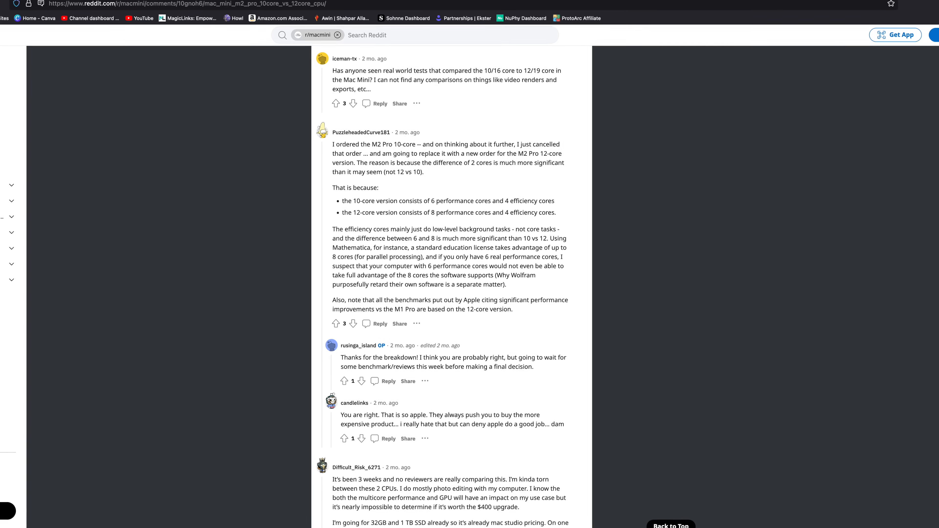
scroll(down, 3)
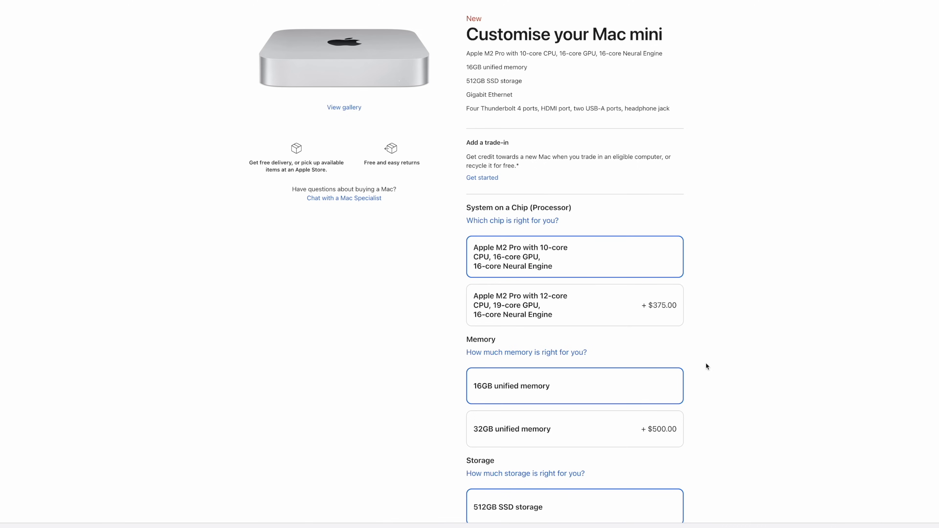
click(574, 305)
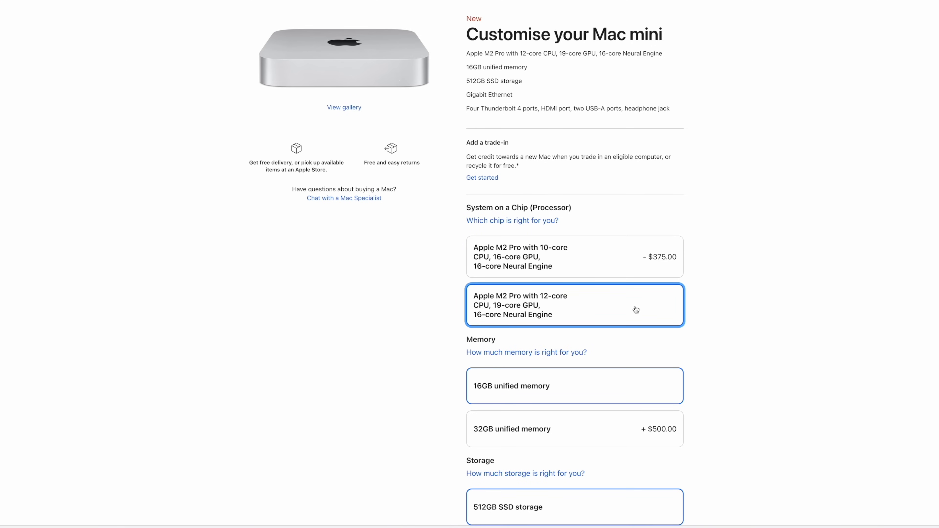
click(573, 256)
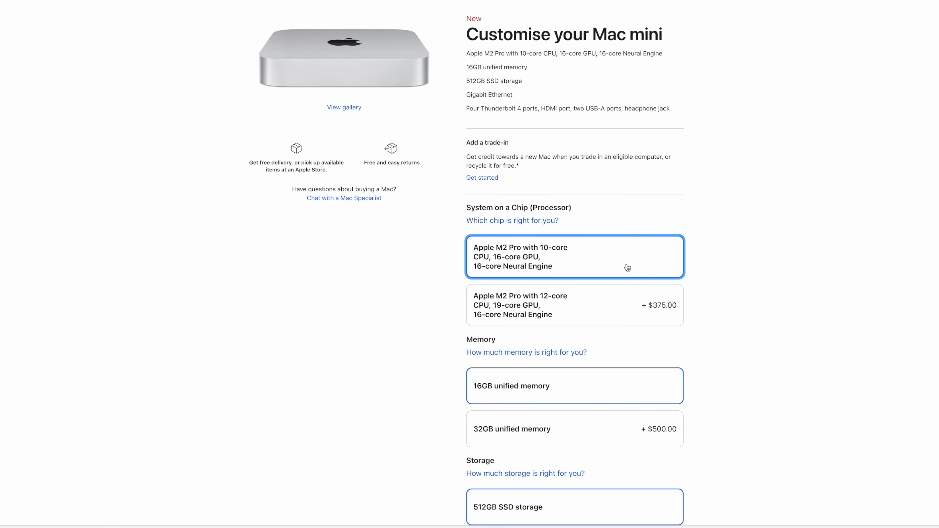
mouse_move(662, 266)
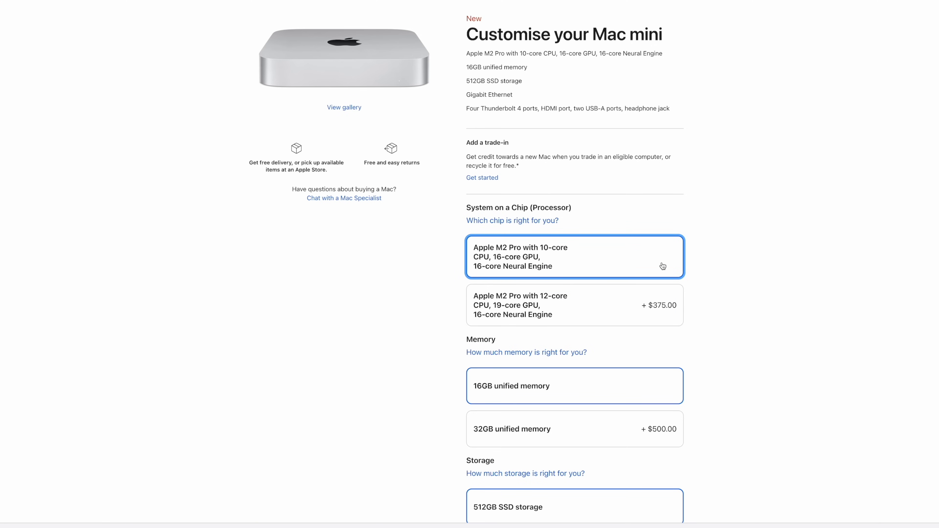
mouse_move(623, 246)
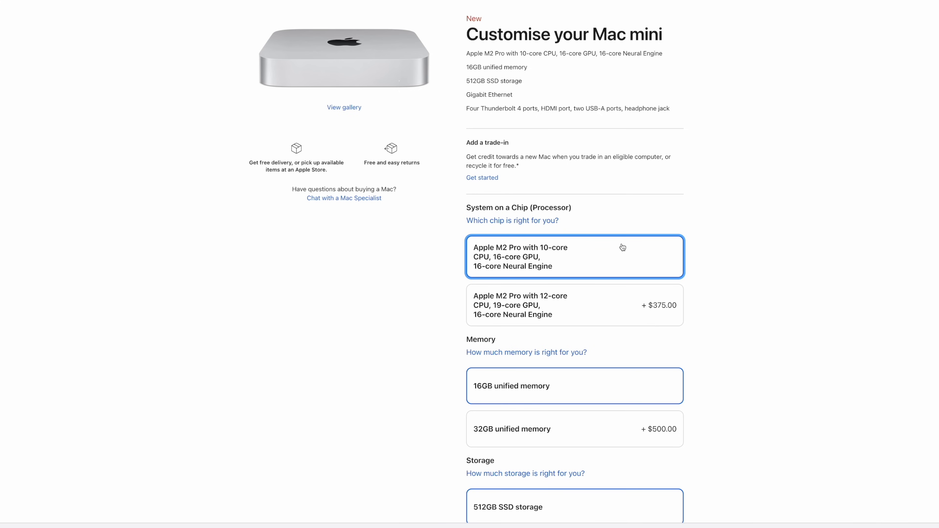
mouse_move(595, 250)
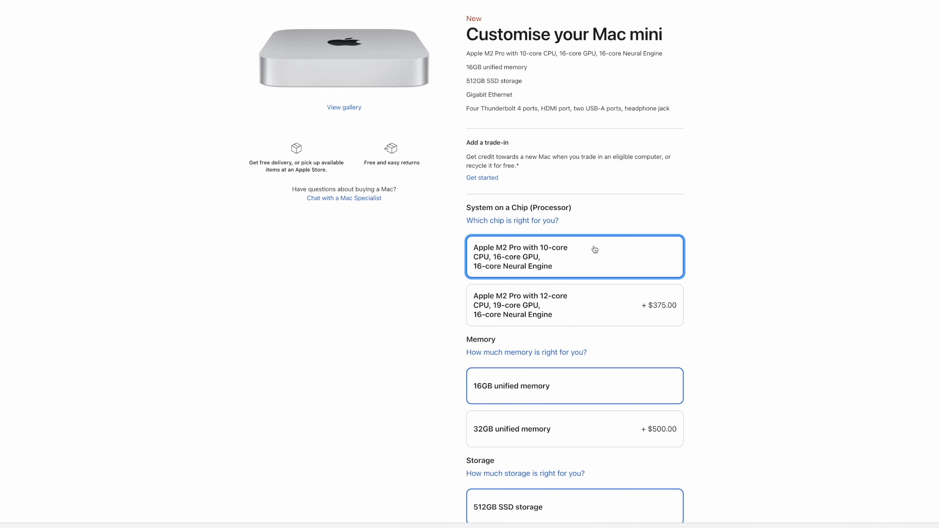
scroll(down, 3)
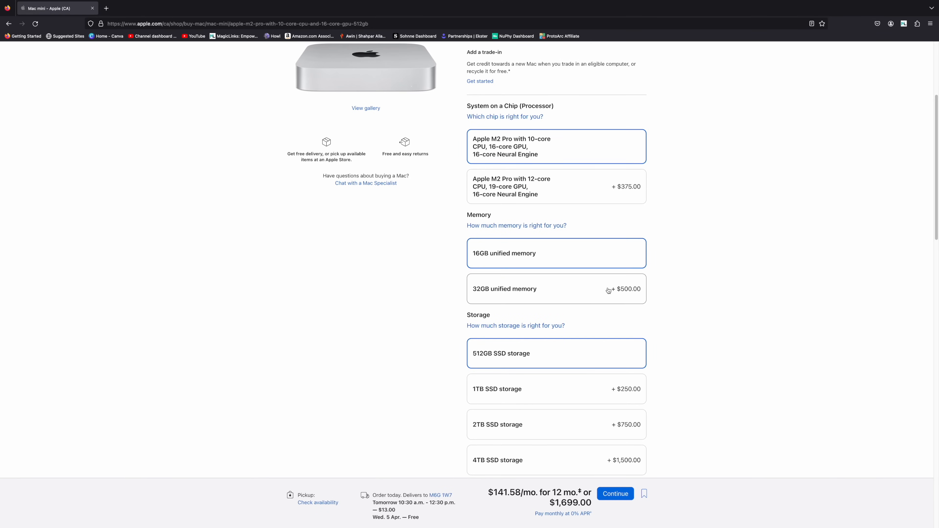
Step: Select 32GB unified memory and 1TB SSD storage, bringing the price to $2,449
click(556, 289)
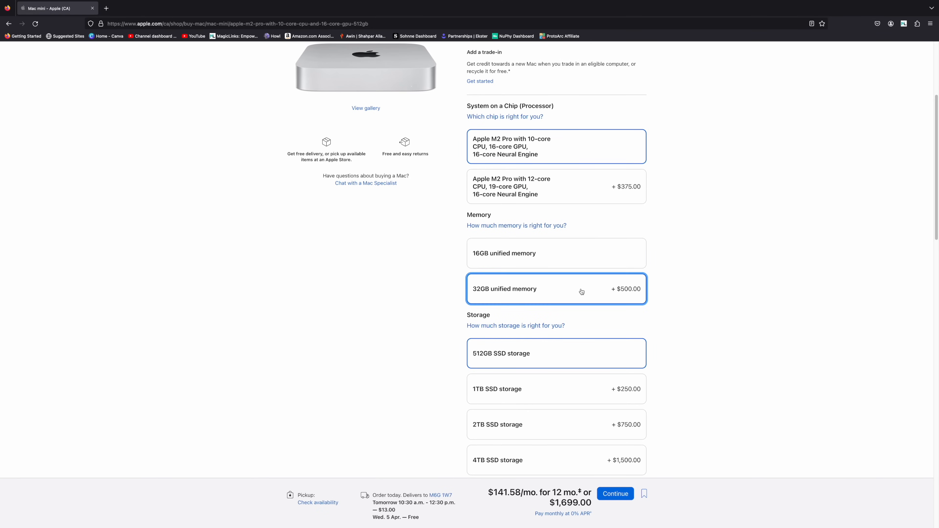
click(556, 288)
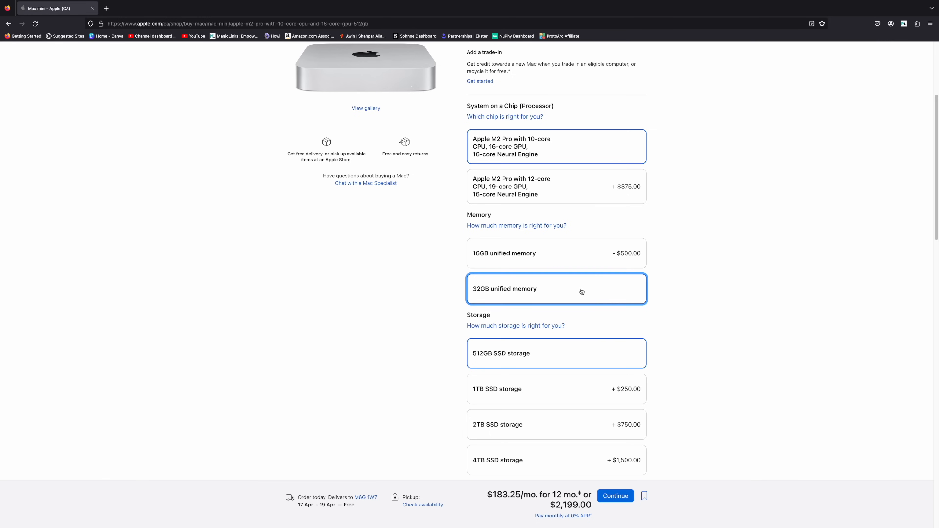
scroll(down, 3)
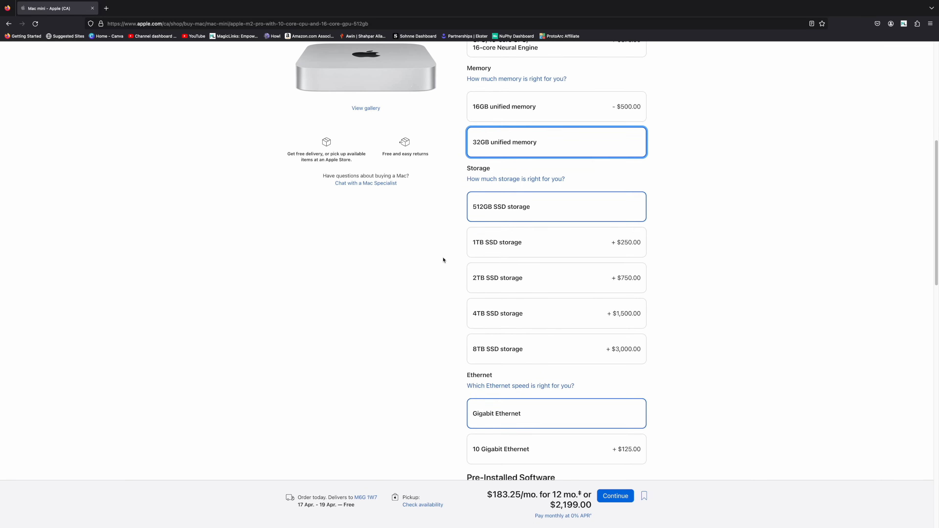
scroll(down, 3)
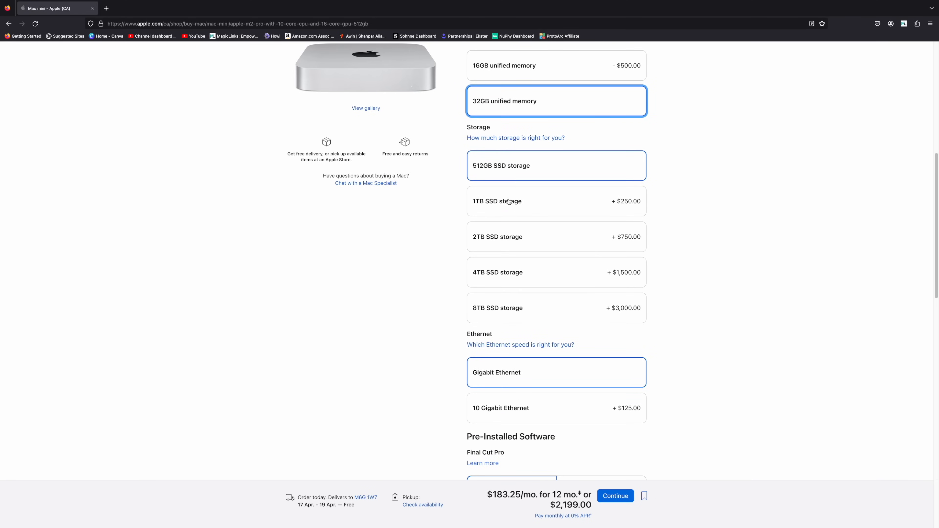
click(555, 201)
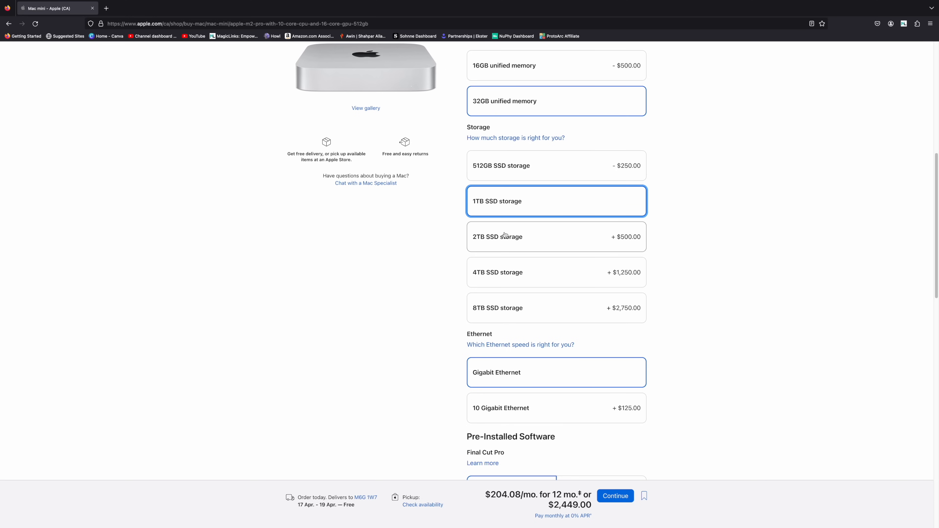
click(556, 272)
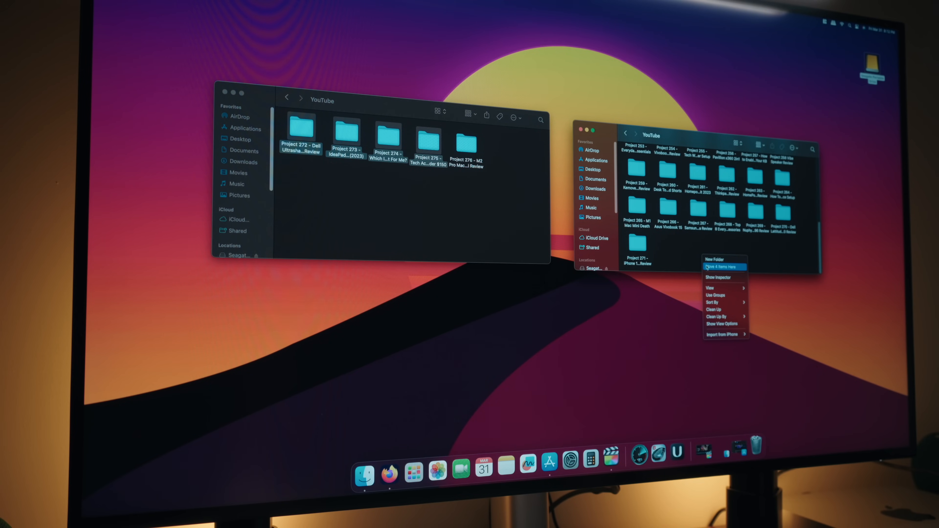
Step: Move the selected Project folders into the other YouTube folder via Move Items Here
click(720, 267)
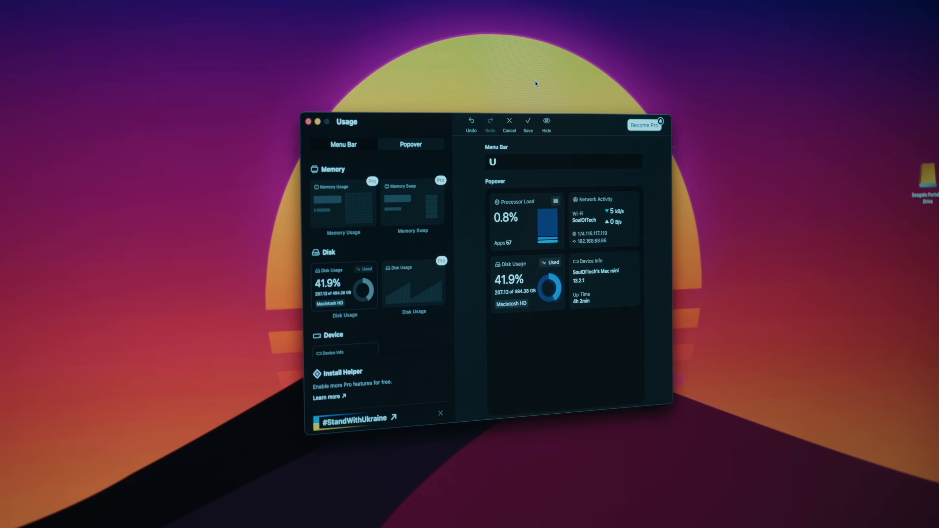
Step: Drag a system stats widget from the left panel into the Usage popover area
drag(346, 122, 433, 122)
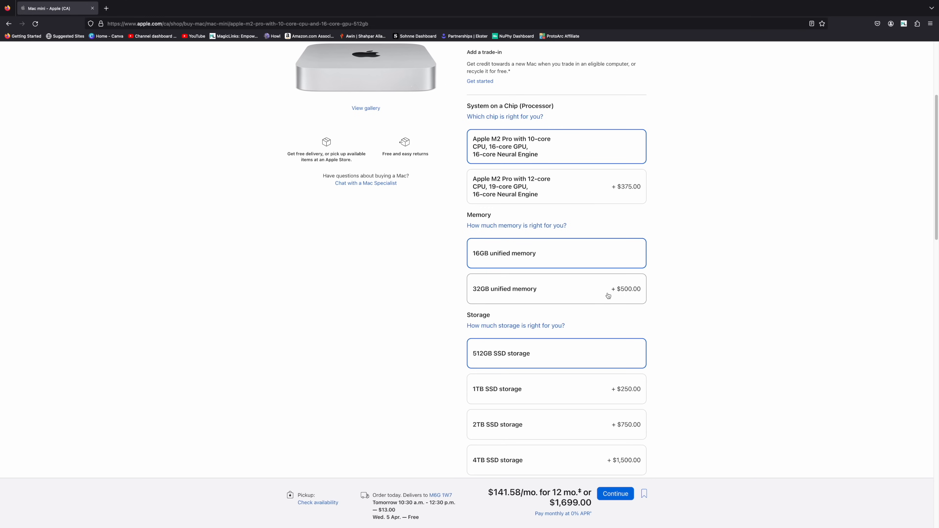
Step: Select 16GB unified memory to return the Mac mini toward the $1,699 base configuration
click(556, 288)
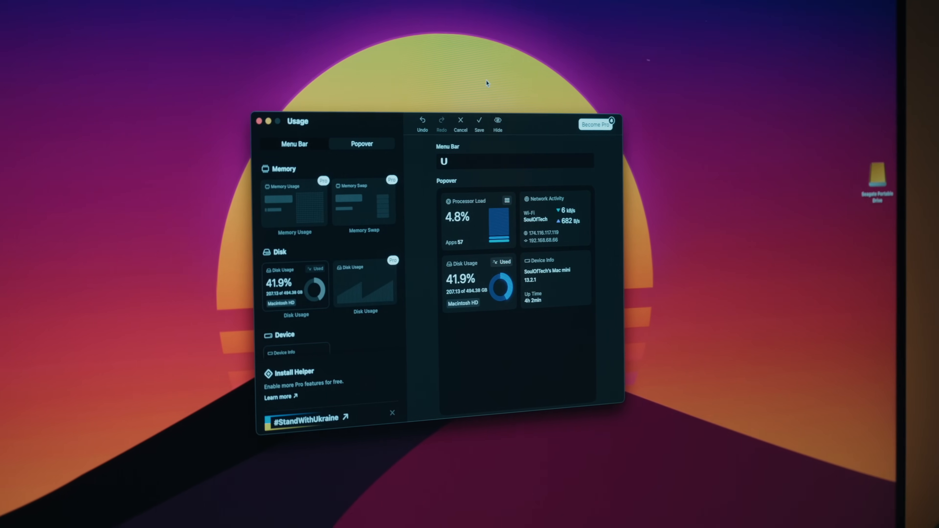
drag(297, 121, 390, 122)
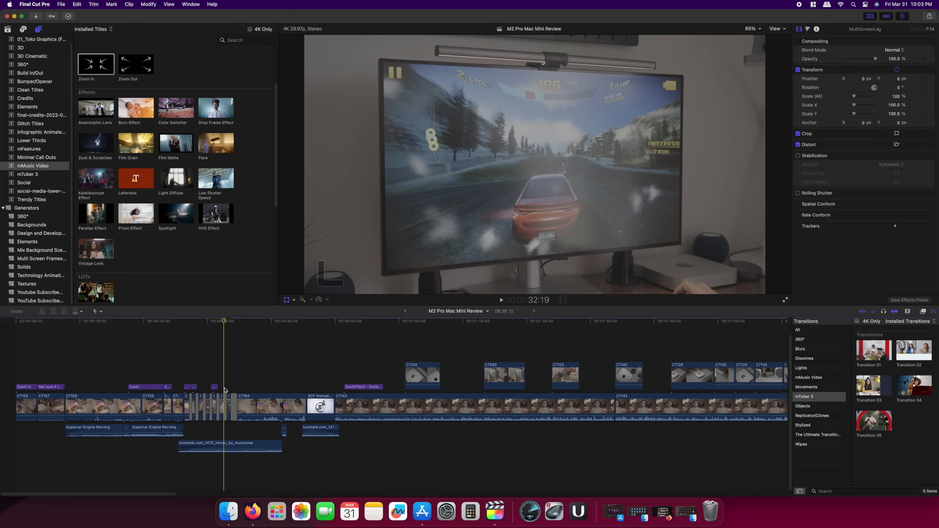
Step: In the Color Wheels inspector, drag the Global puck to shift the clip's colour balance
click(155, 398)
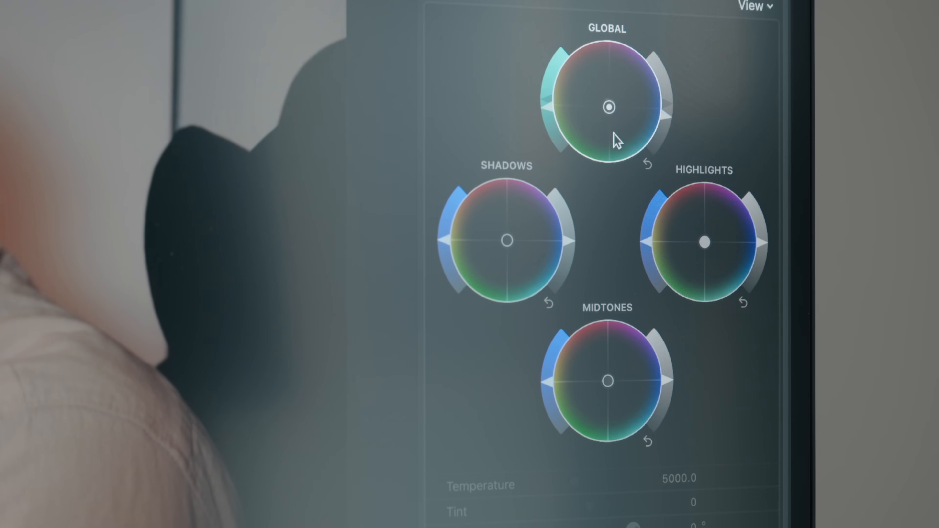
drag(608, 106, 614, 96)
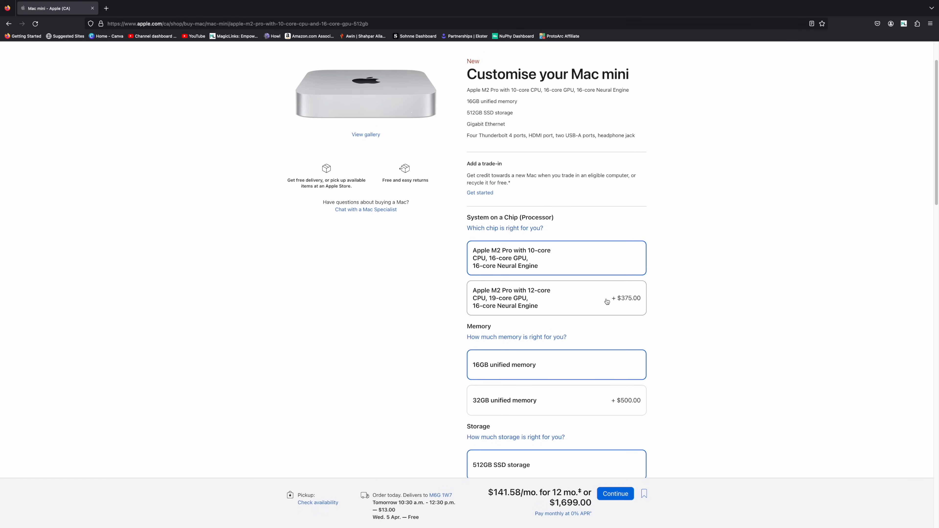
Step: Choose the Apple M2 Pro with 12-core CPU, 19-core GPU chip option
click(556, 298)
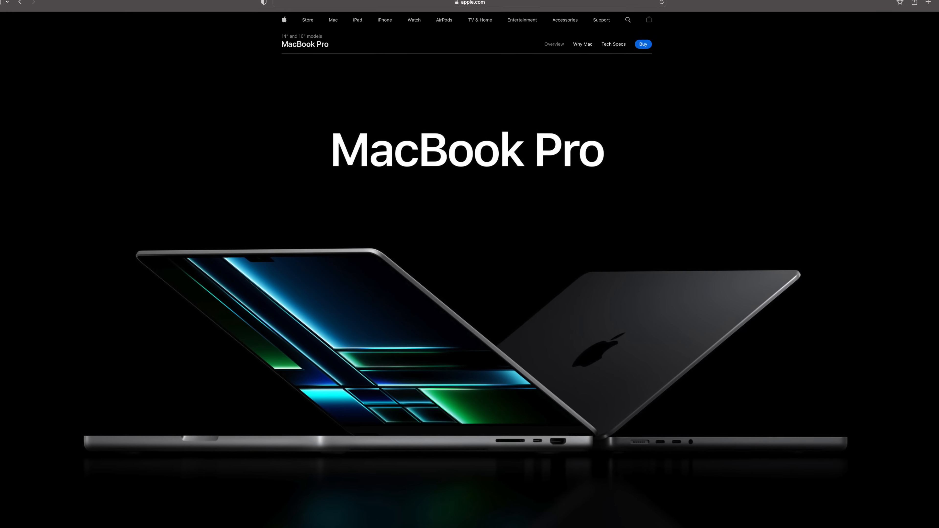
Step: Select the M2 Pro 12-core CPU, 19-core GPU chip, raising the price to $2,074
scroll(down, 3)
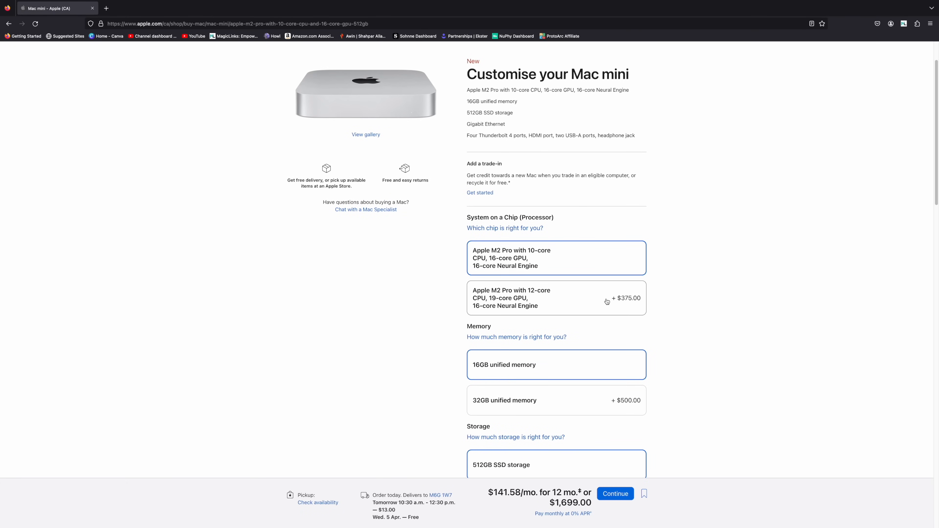
click(556, 298)
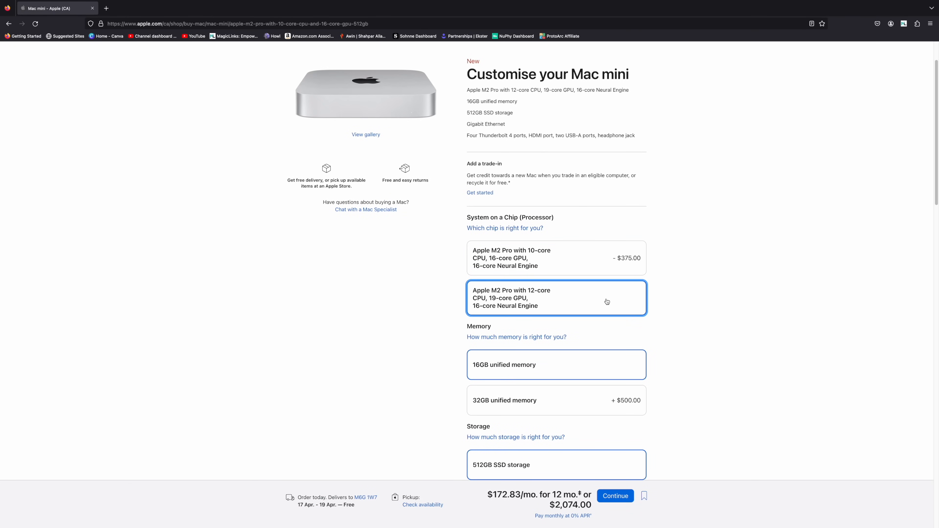